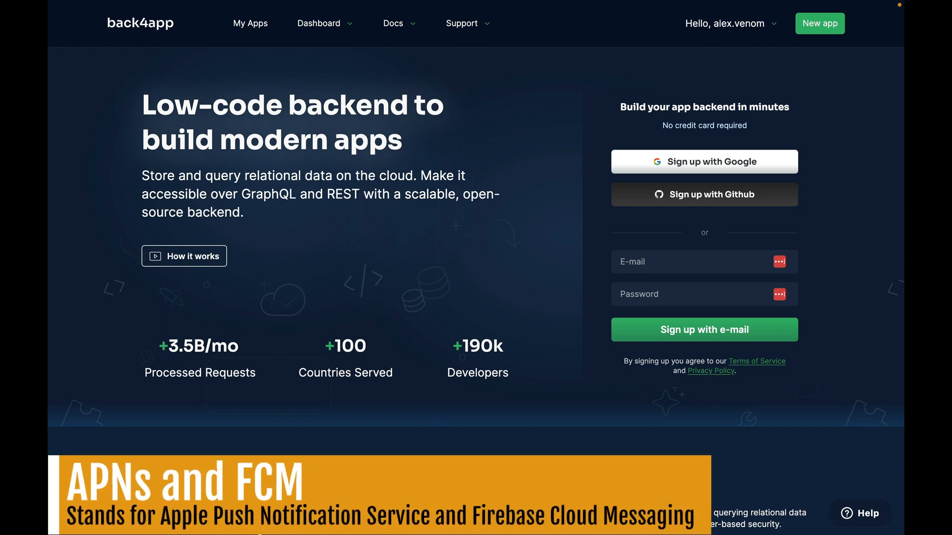
scroll("down", 3)
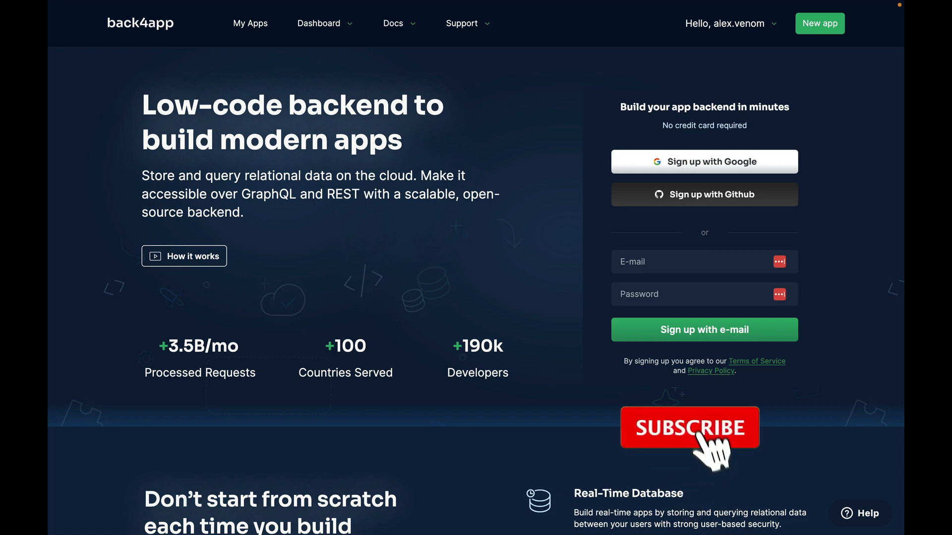
left_click(690, 428)
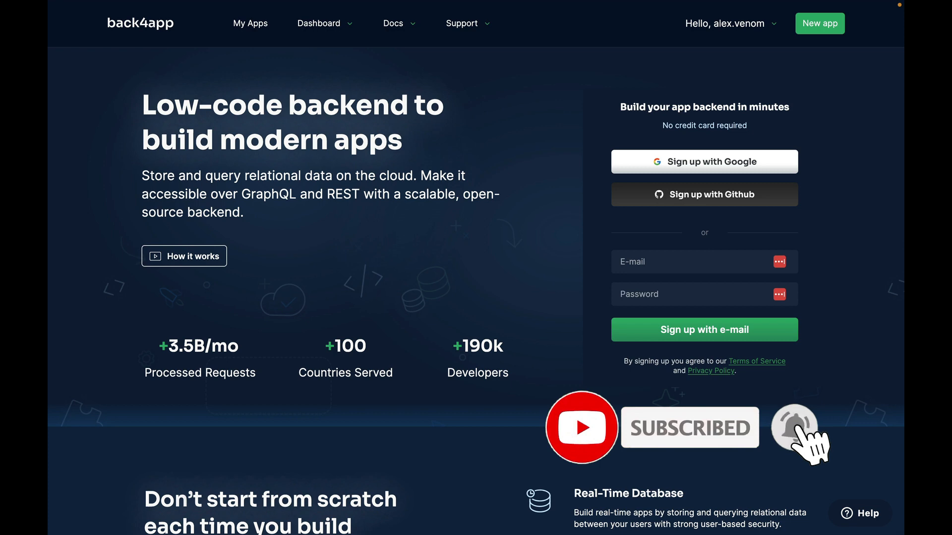